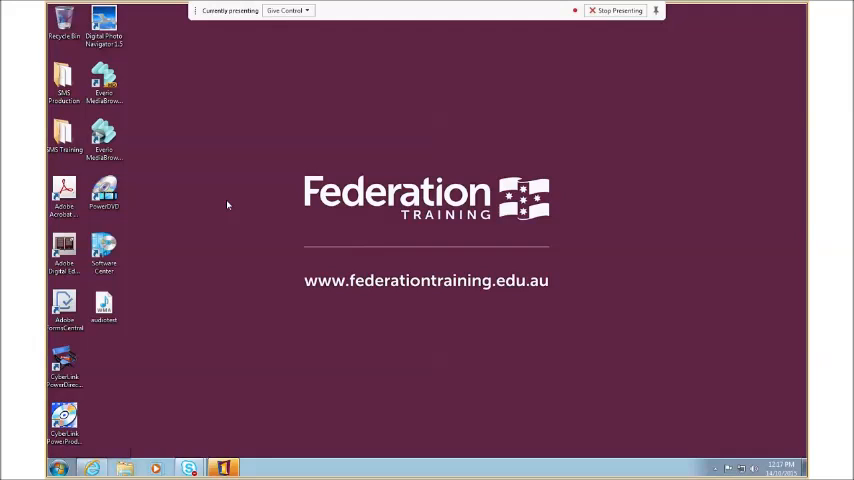
mouse_move(268, 200)
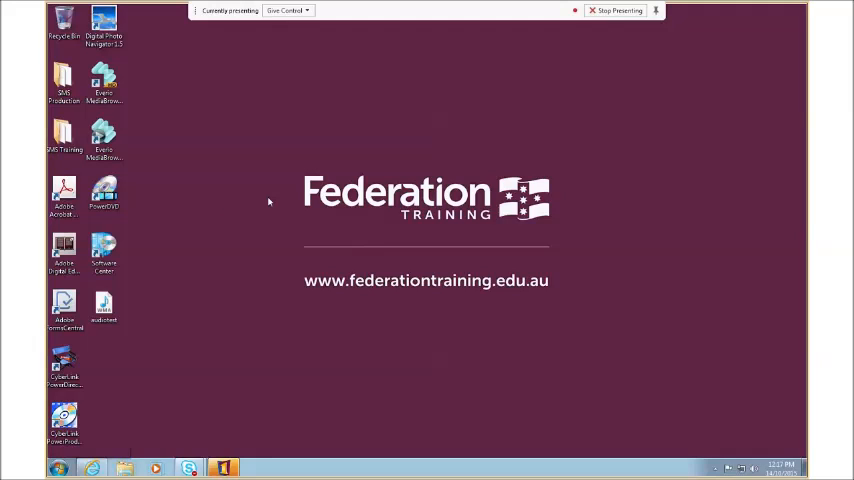
mouse_move(284, 196)
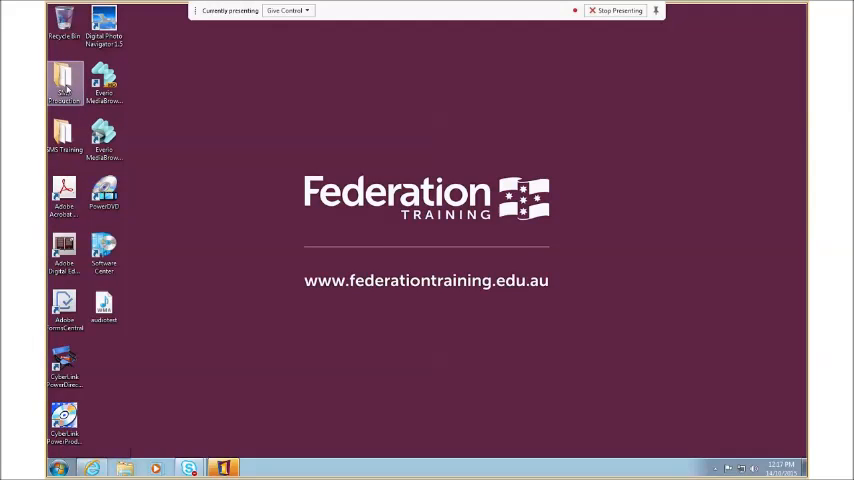
Launch the SMS Prod Staff Client from the SMS Production folder so it verifies requirements.
double_click(64, 84)
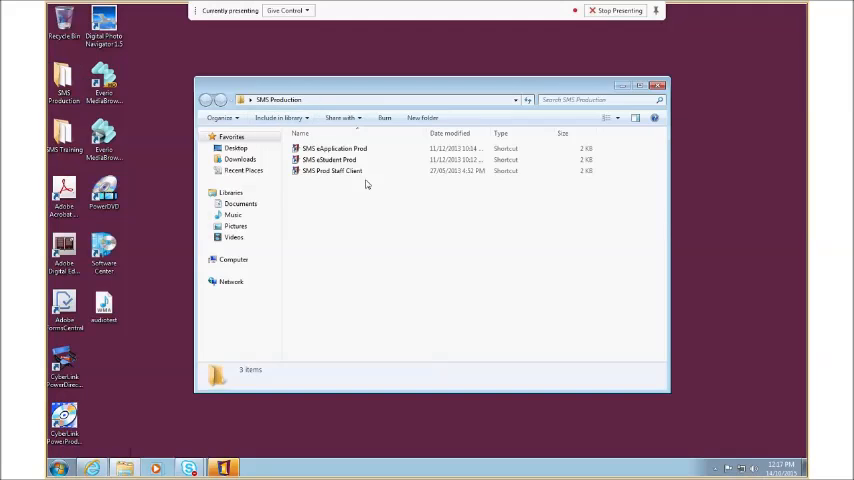
mouse_move(330, 172)
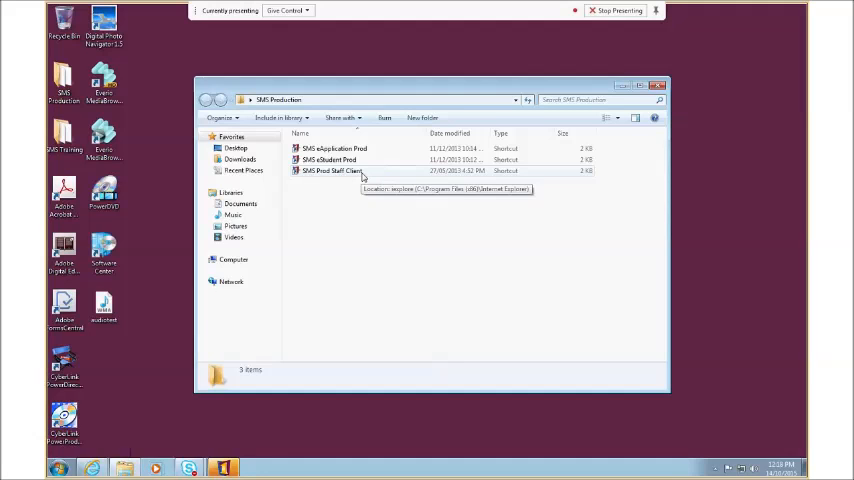
double_click(330, 170)
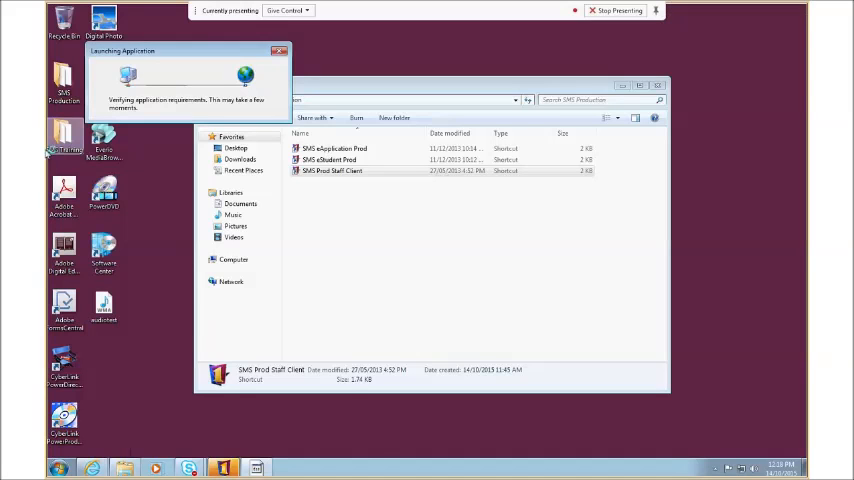